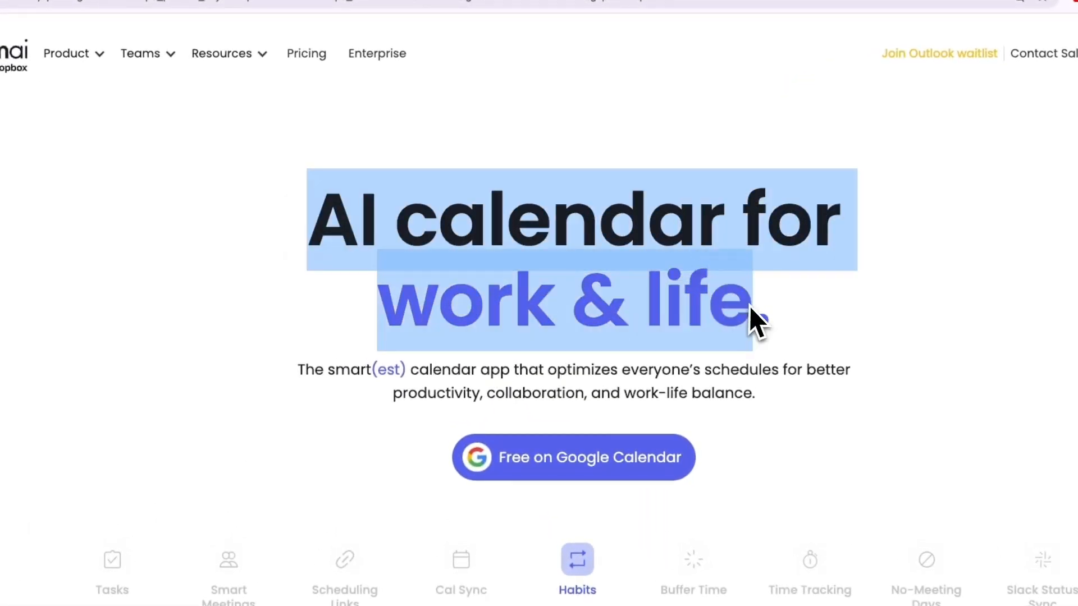
# - Read down the homepage through the makers, managers, team and extra-day-every-week sections
pyautogui.scroll(-3)
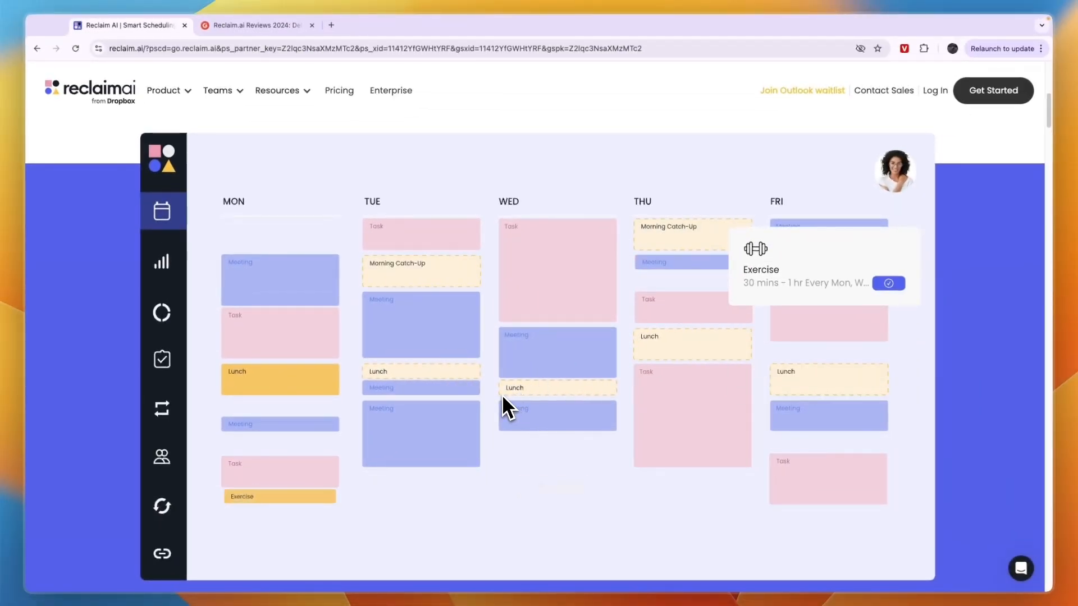
pyautogui.scroll(-3)
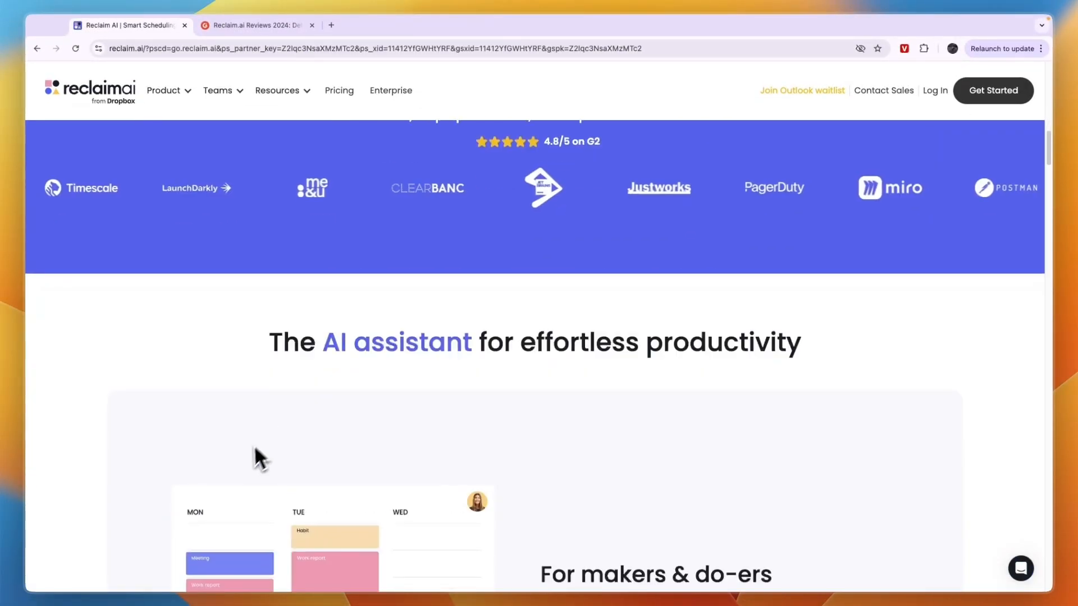
pyautogui.scroll(-3)
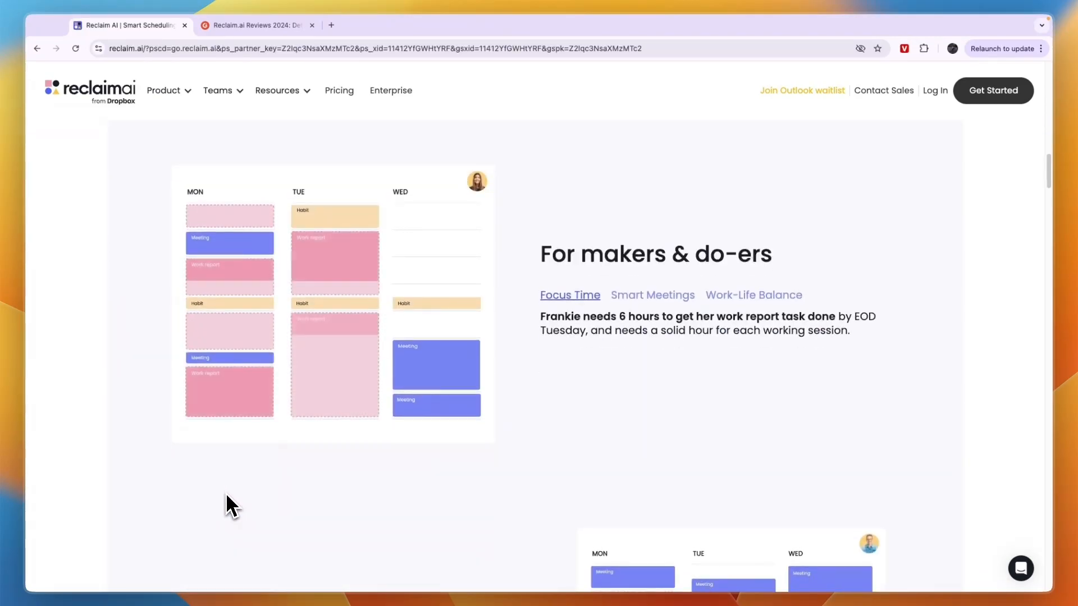
pyautogui.scroll(-3)
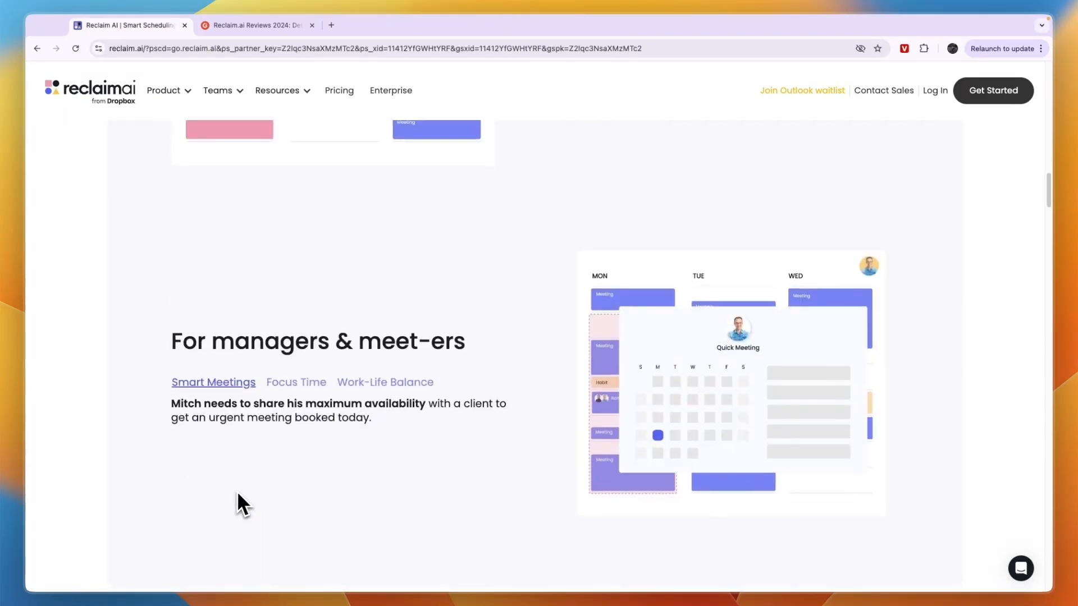
pyautogui.scroll(-3)
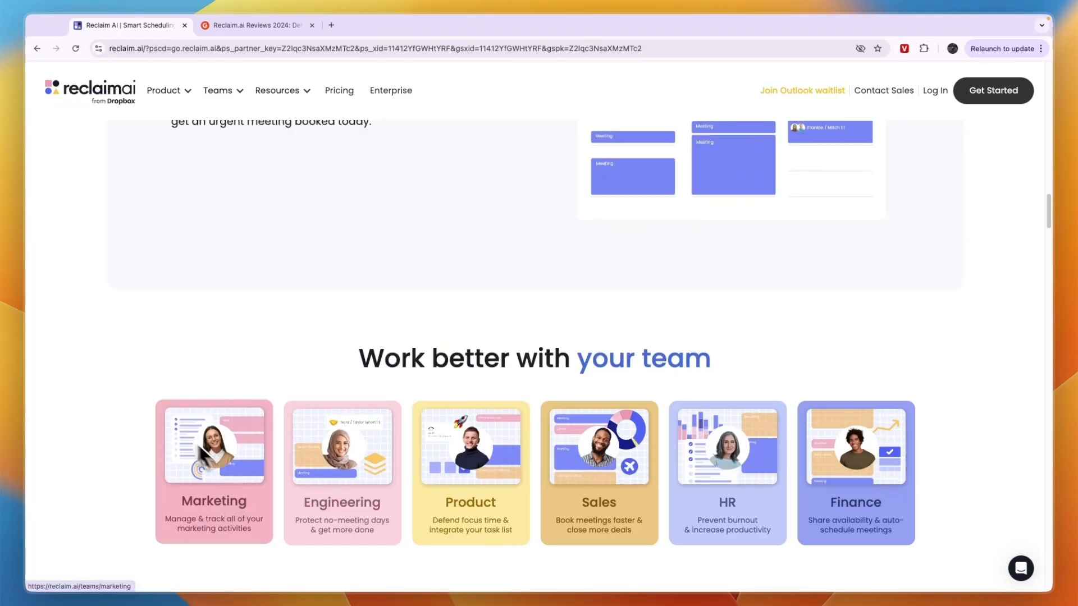
pyautogui.scroll(3)
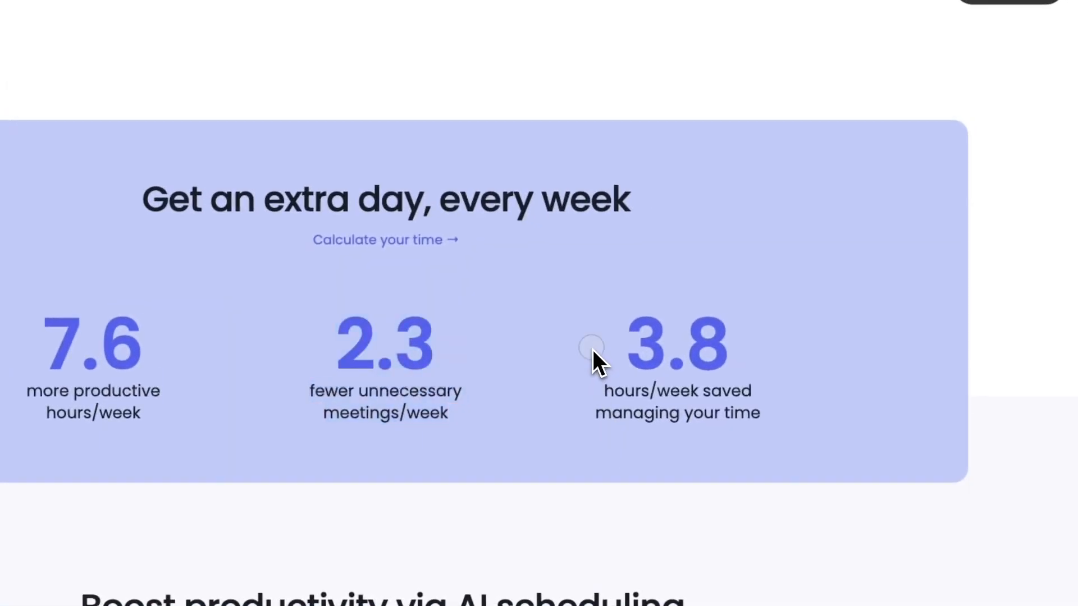
# - Highlight the 3.8 hours/week saved statistic and settle back on the managers section
pyautogui.moveTo(592, 347); pyautogui.dragTo(797, 440)
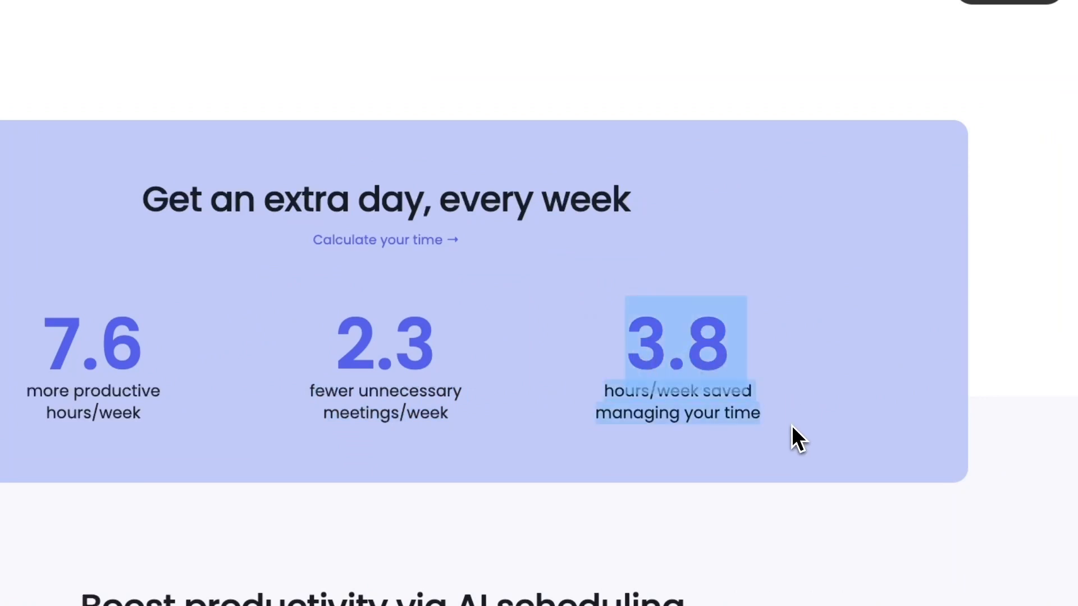
pyautogui.scroll(-3)
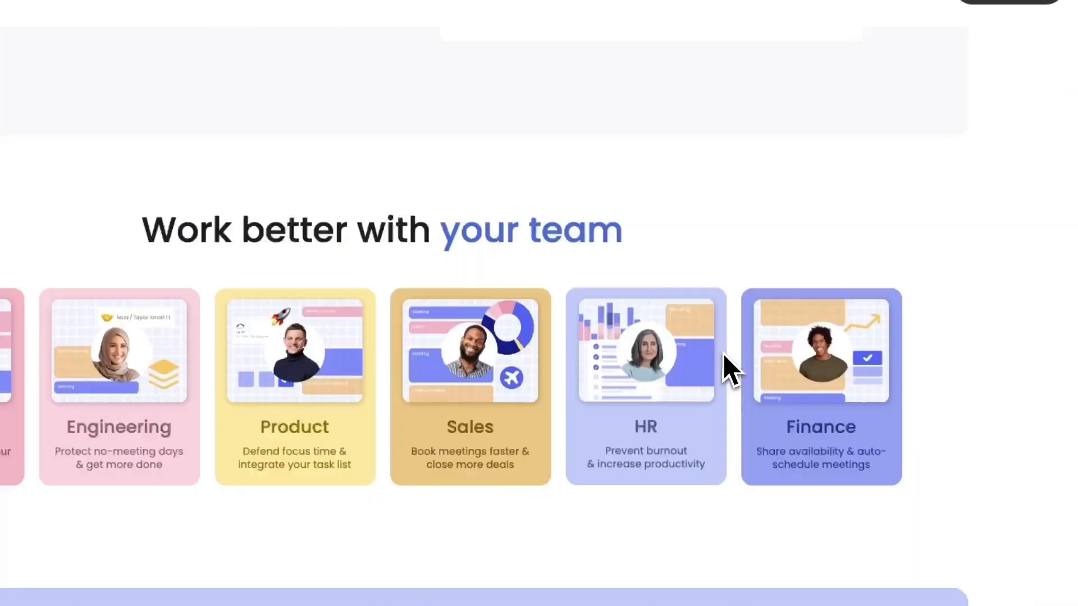
pyautogui.scroll(3)
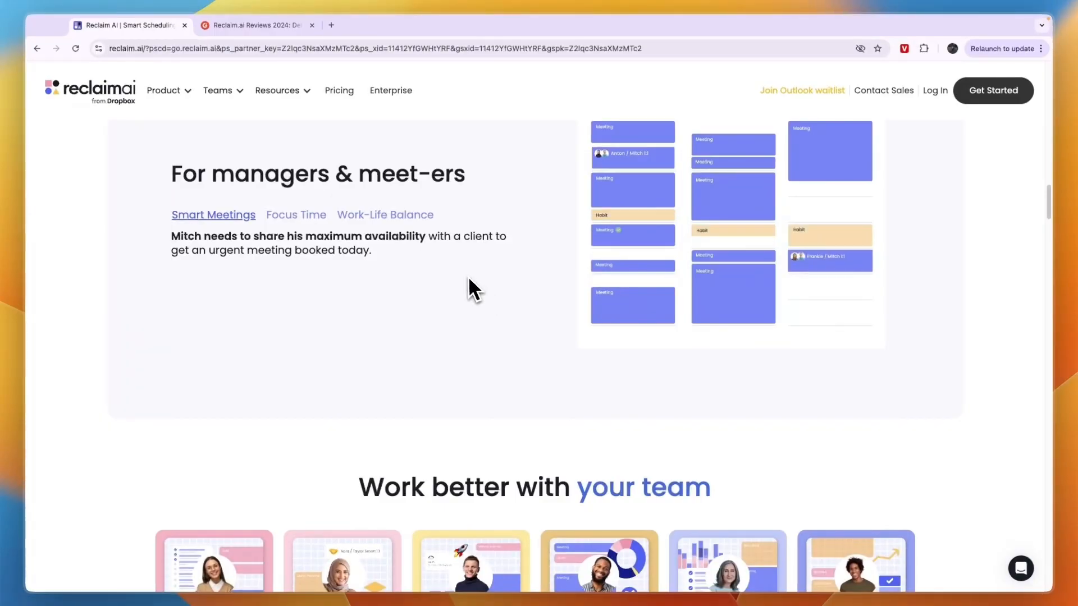
# - Return to the top of the homepage with the AI calendar for work & life headline
pyautogui.click(295, 215)
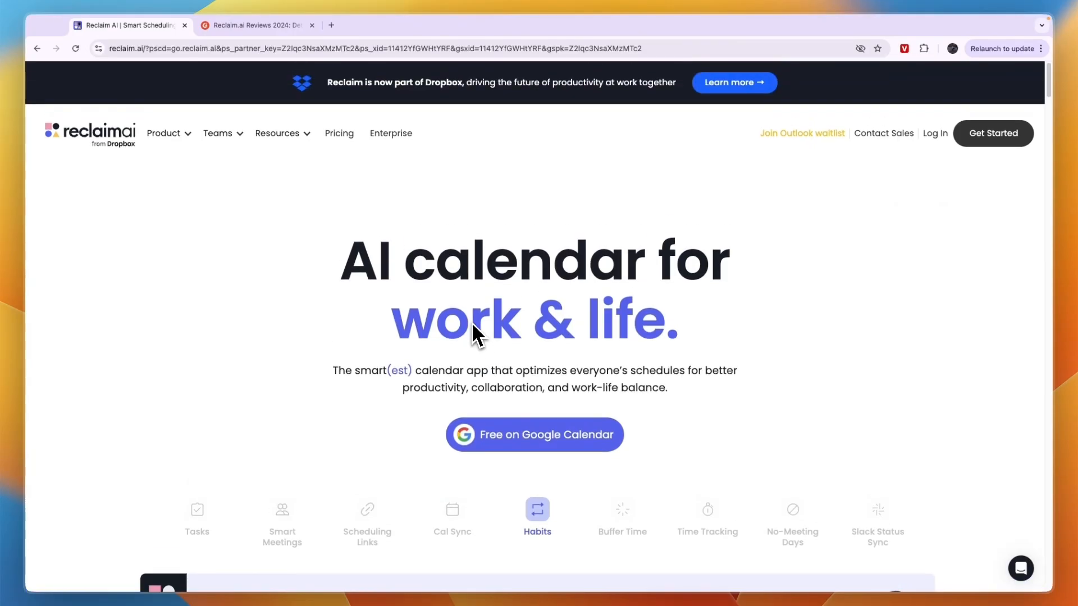
pyautogui.moveTo(491, 354)
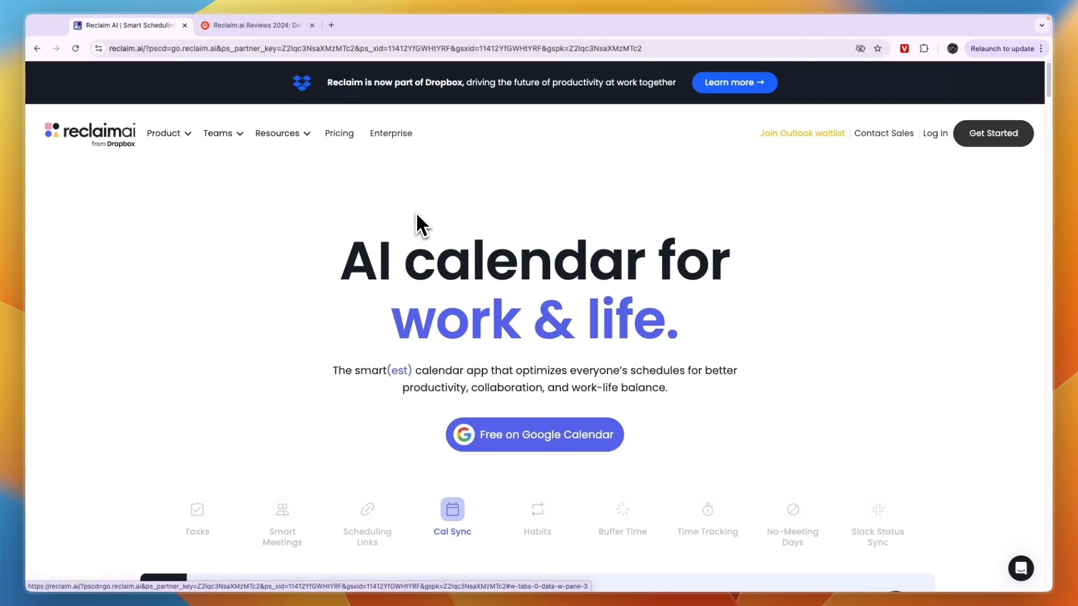
pyautogui.moveTo(324, 227)
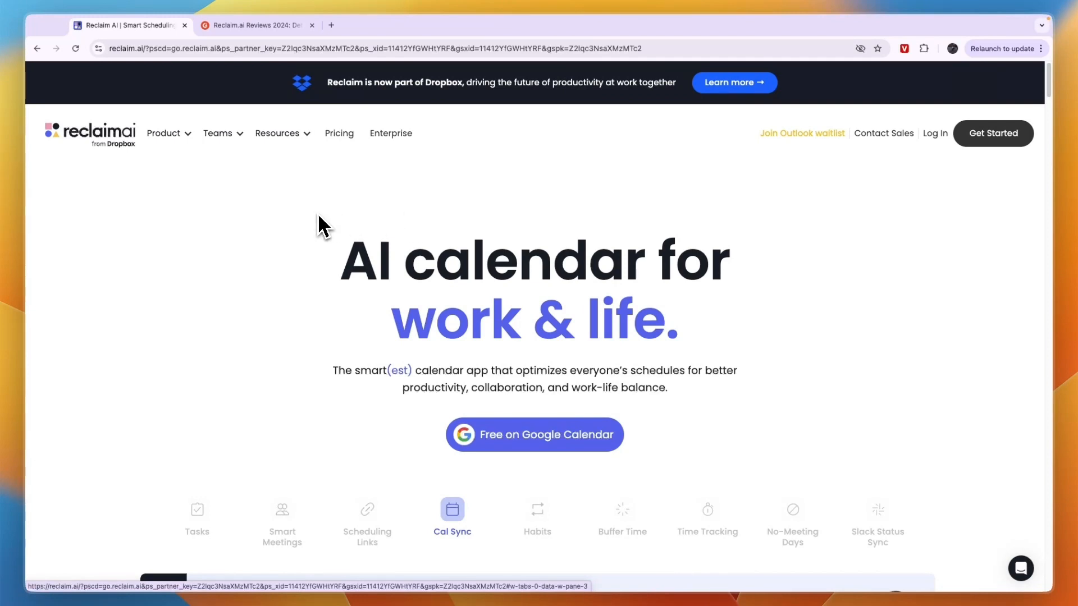
# - Review the Plans & Pricing page, highlighting the Lite plan's 1 Scheduling Link and Limited integrations items
pyautogui.click(338, 134)
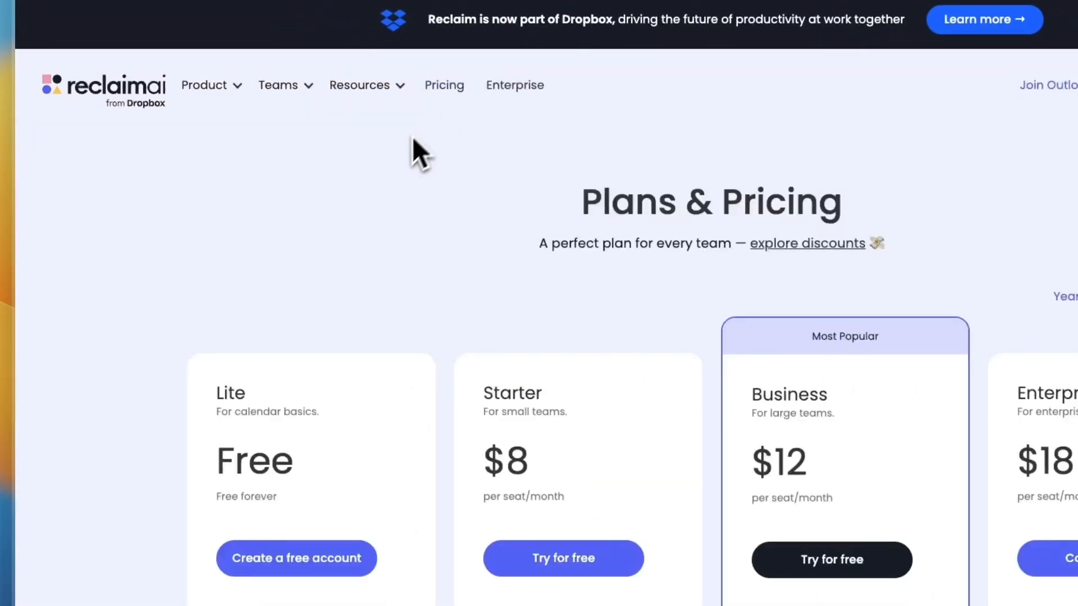
pyautogui.scroll(-3)
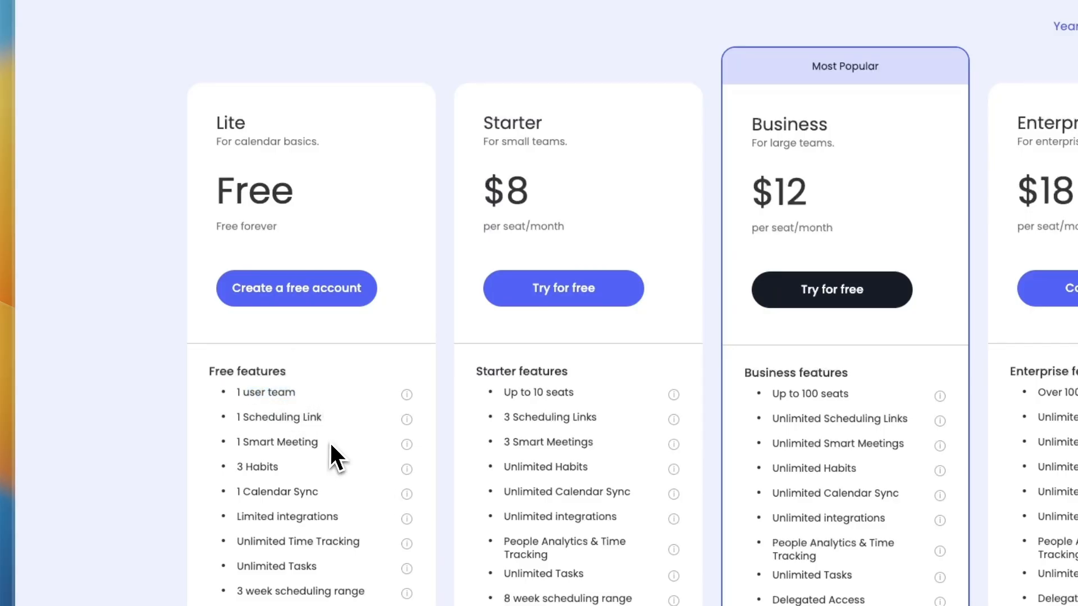
pyautogui.doubleClick(279, 418)
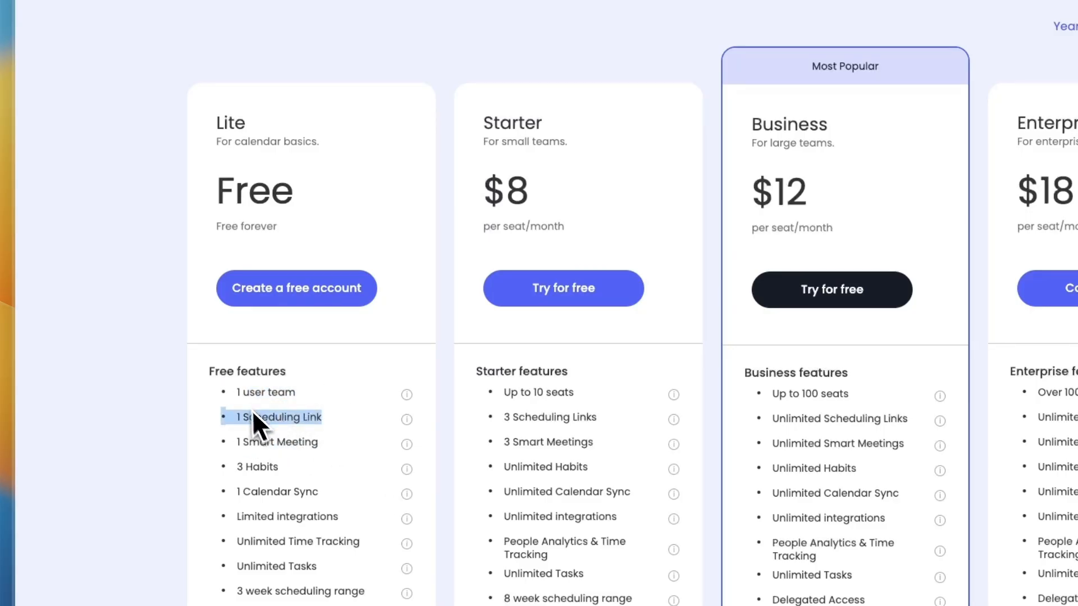
pyautogui.scroll(-3)
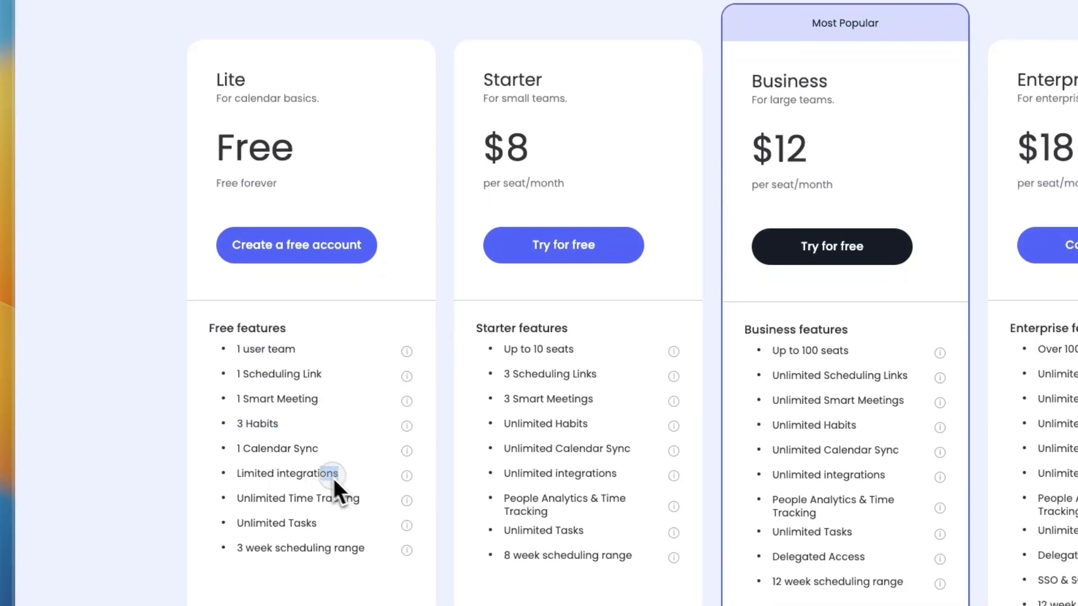
pyautogui.doubleClick(296, 497)
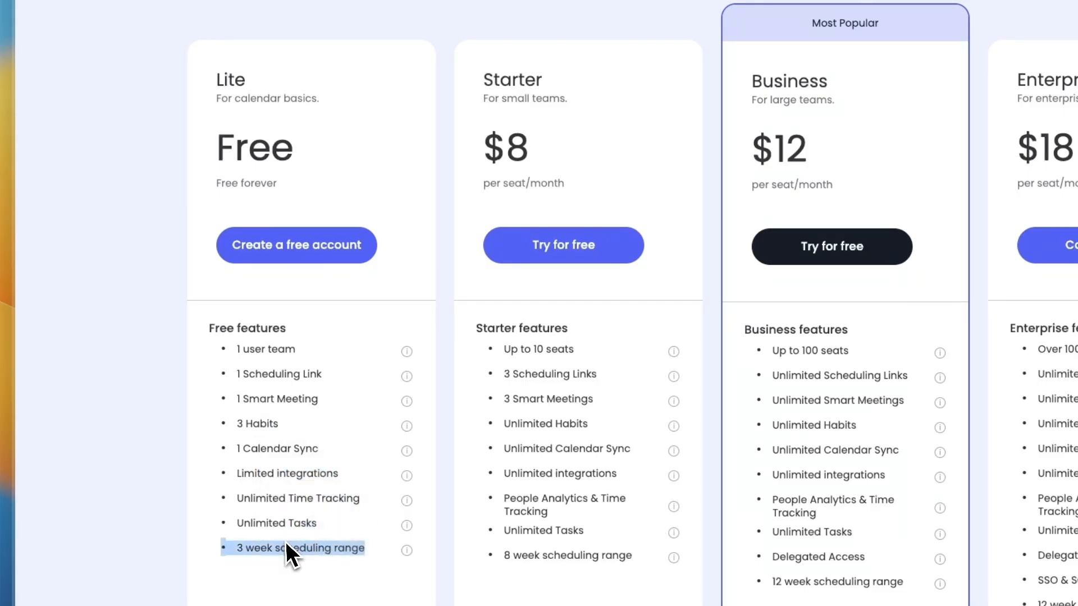
pyautogui.moveTo(333, 472)
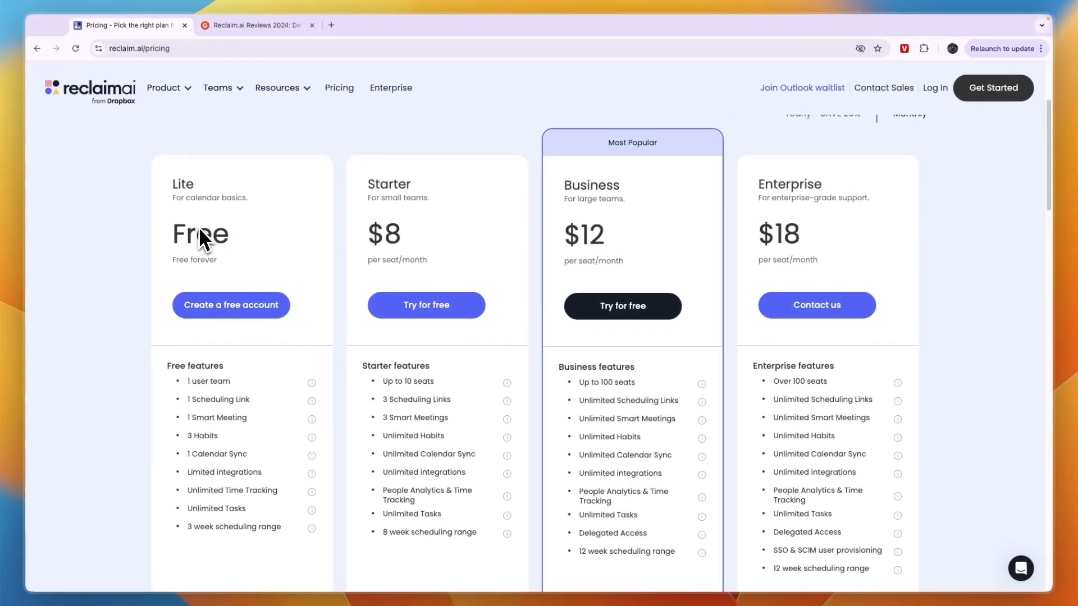
pyautogui.moveTo(192, 271)
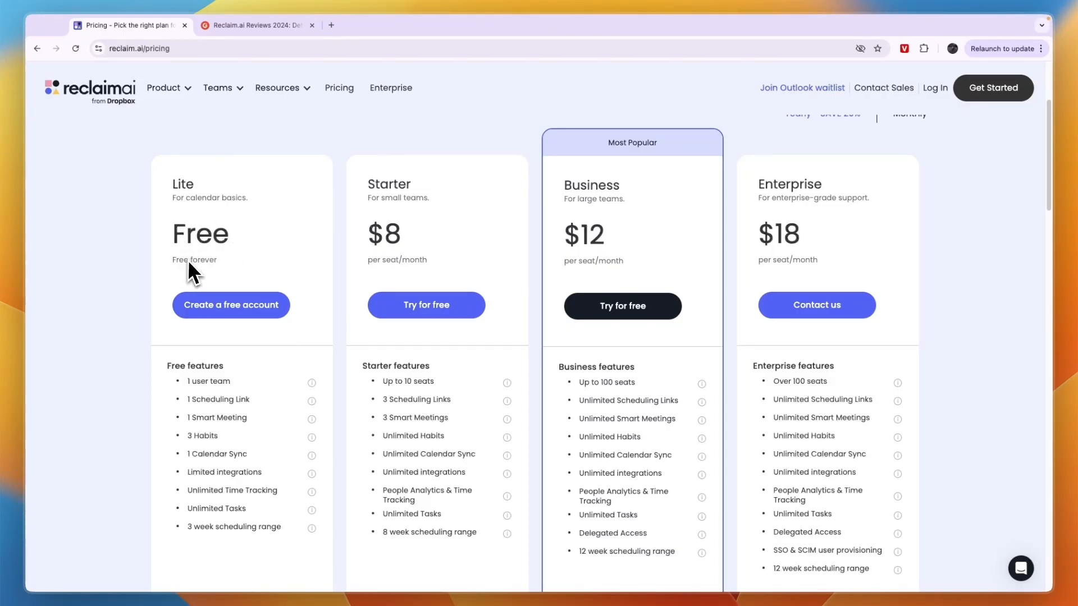
# - Switch the plan cards to monthly rates: Starter $10, Business $15
pyautogui.doubleClick(398, 197)
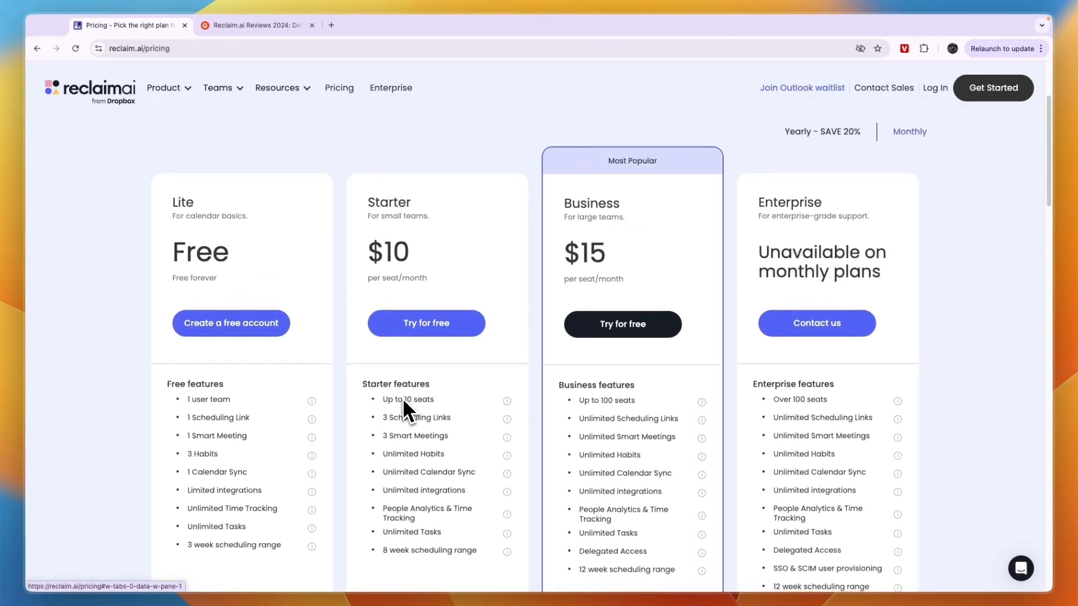
pyautogui.moveTo(512, 216)
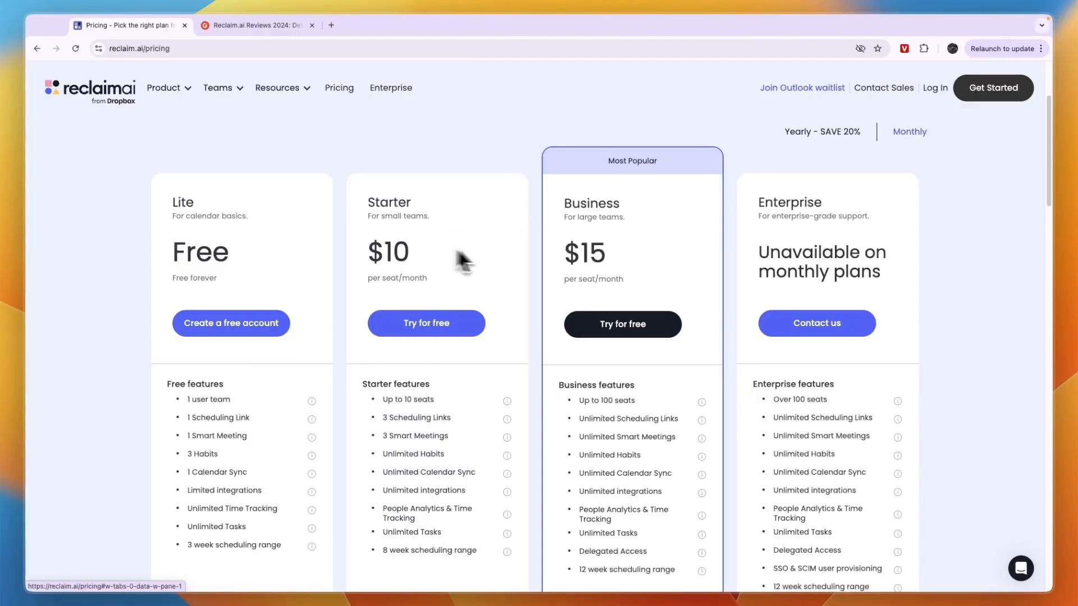
pyautogui.scroll(-3)
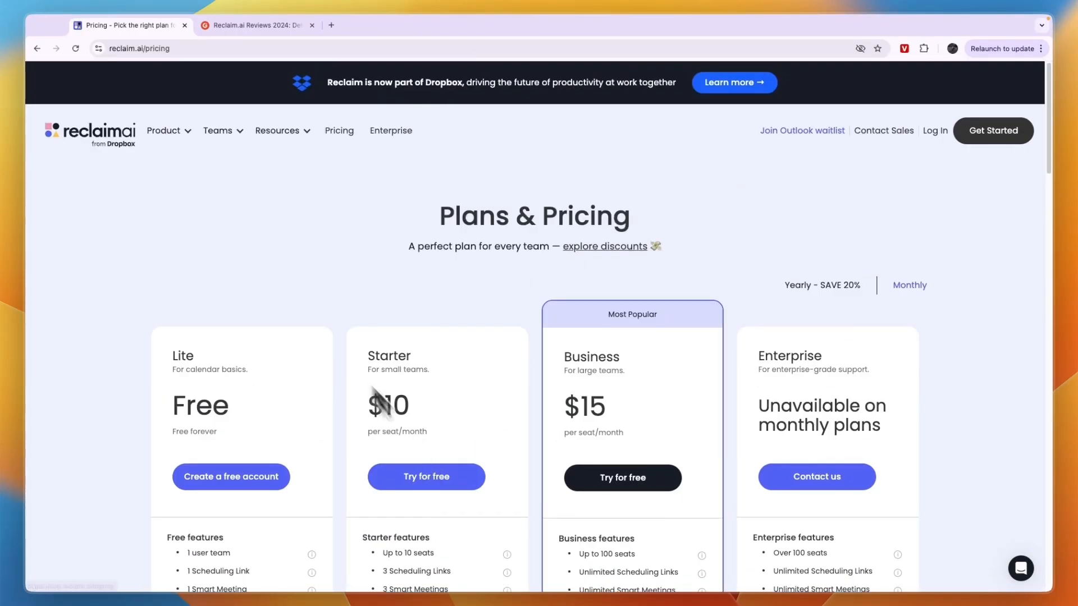
# - Expand the Product menu listing Habits, Tasks and integrations
pyautogui.click(164, 130)
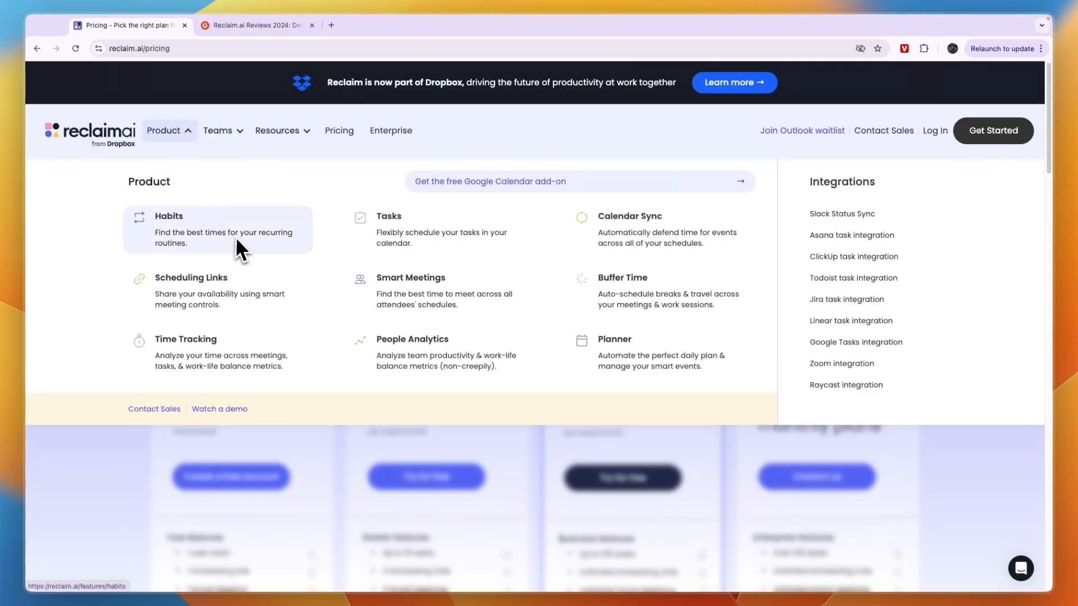
pyautogui.moveTo(461, 292)
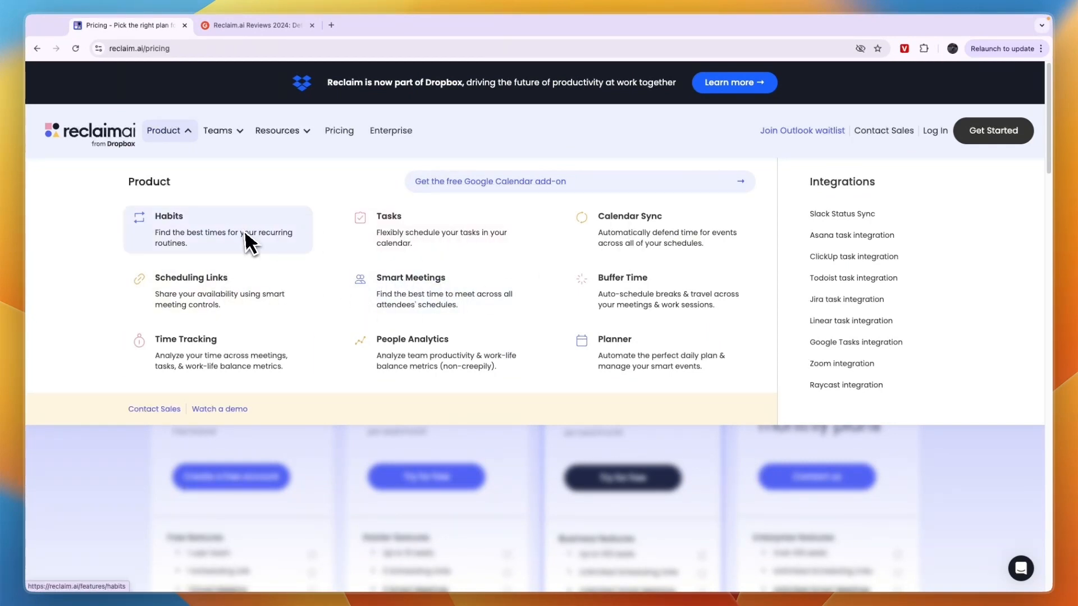
pyautogui.moveTo(378, 234)
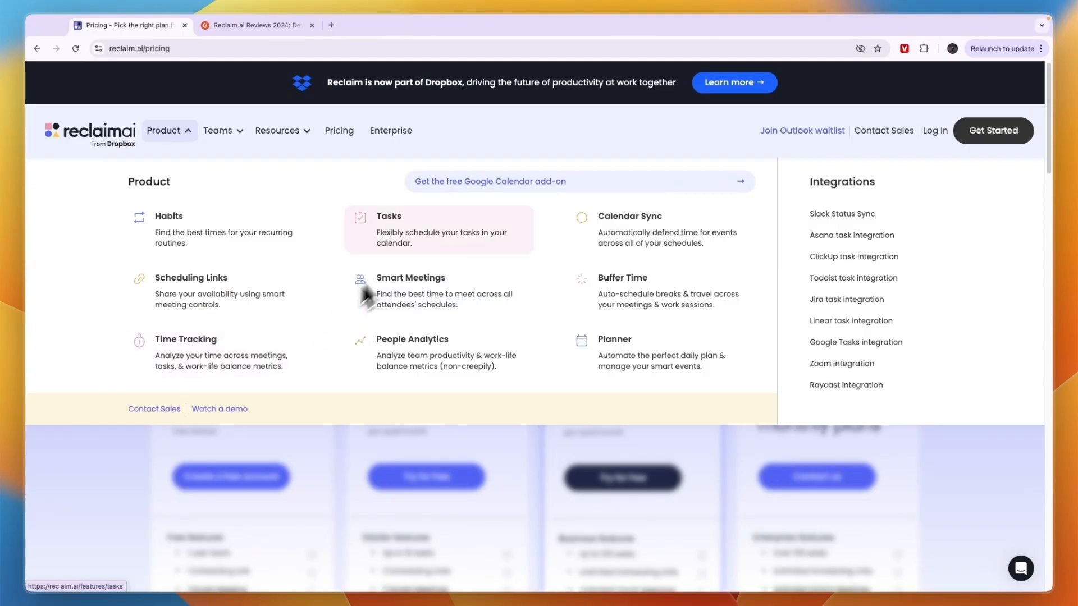
pyautogui.moveTo(430, 352)
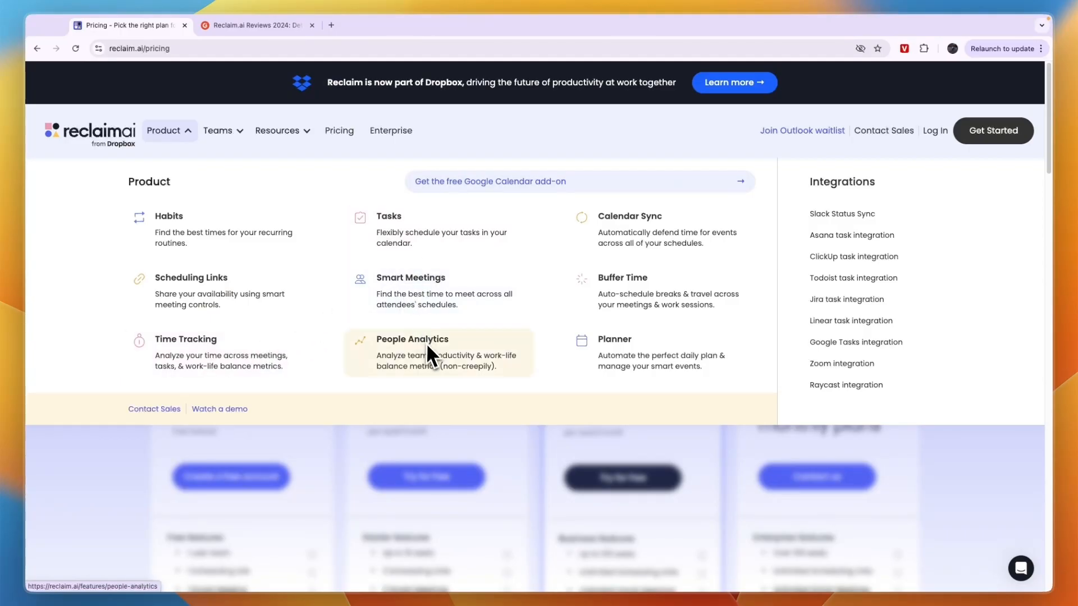
pyautogui.moveTo(667, 230)
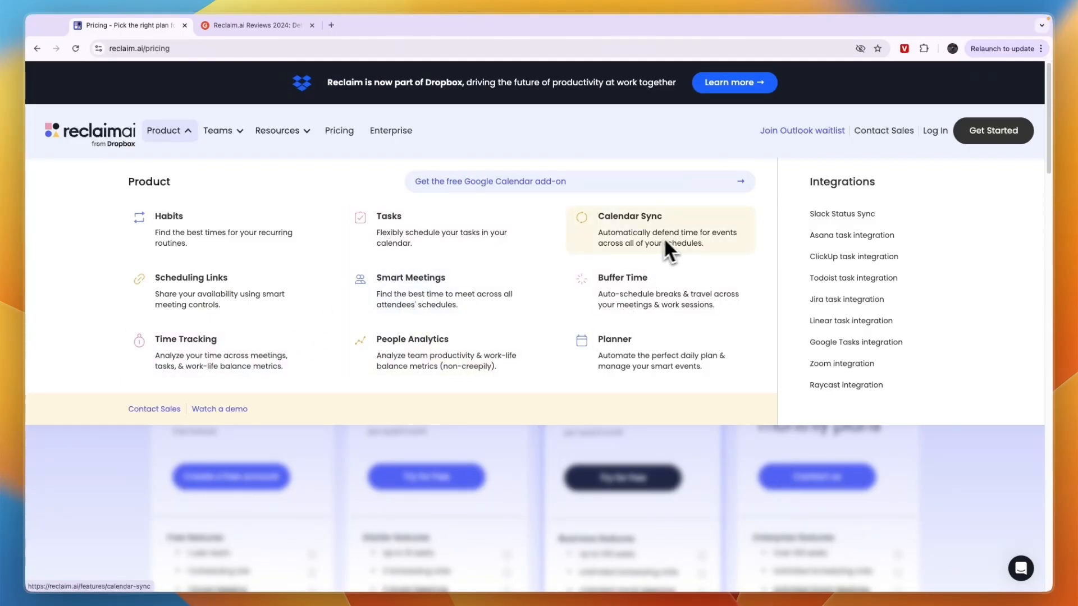
pyautogui.moveTo(616, 310)
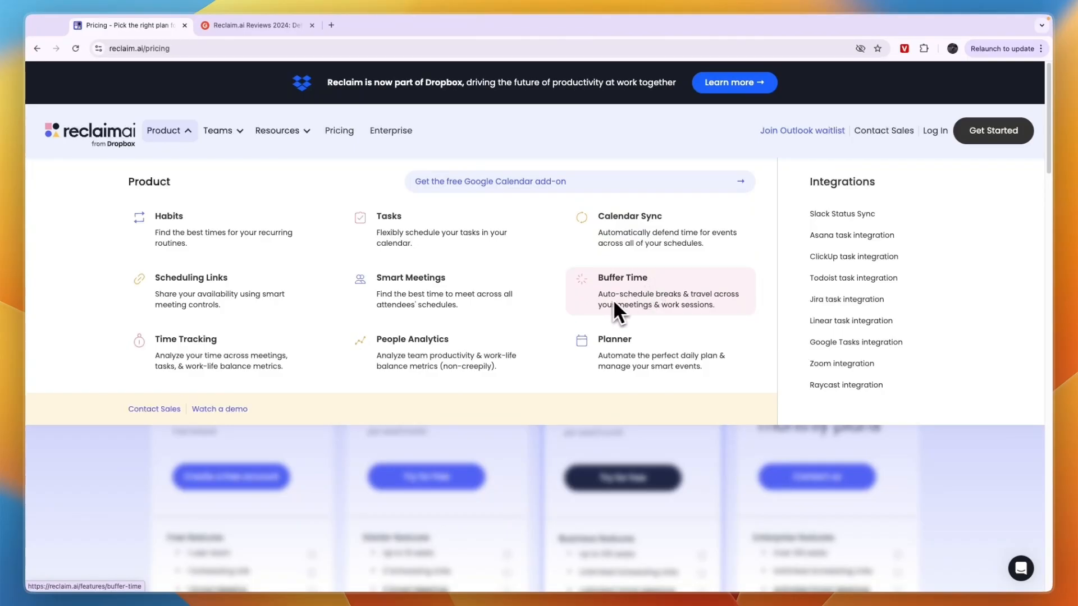
pyautogui.moveTo(664, 333)
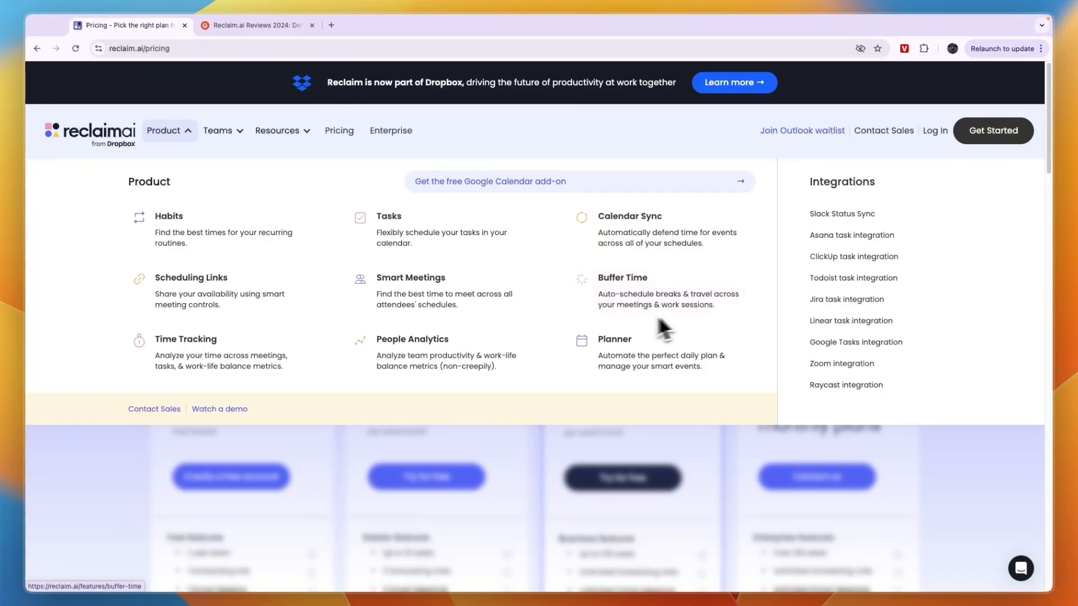
pyautogui.moveTo(648, 305)
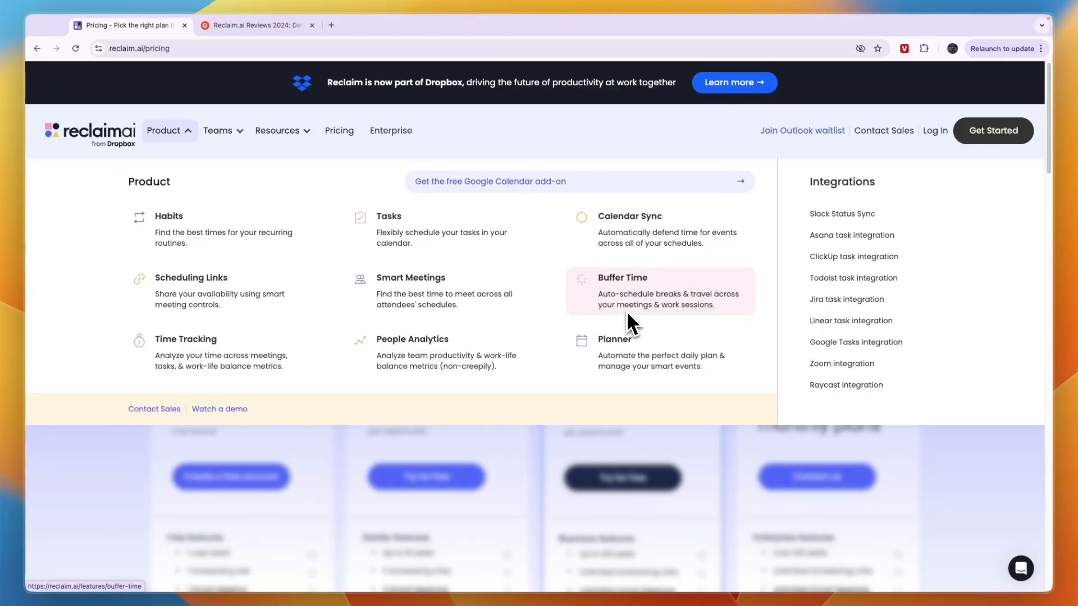
pyautogui.moveTo(682, 375)
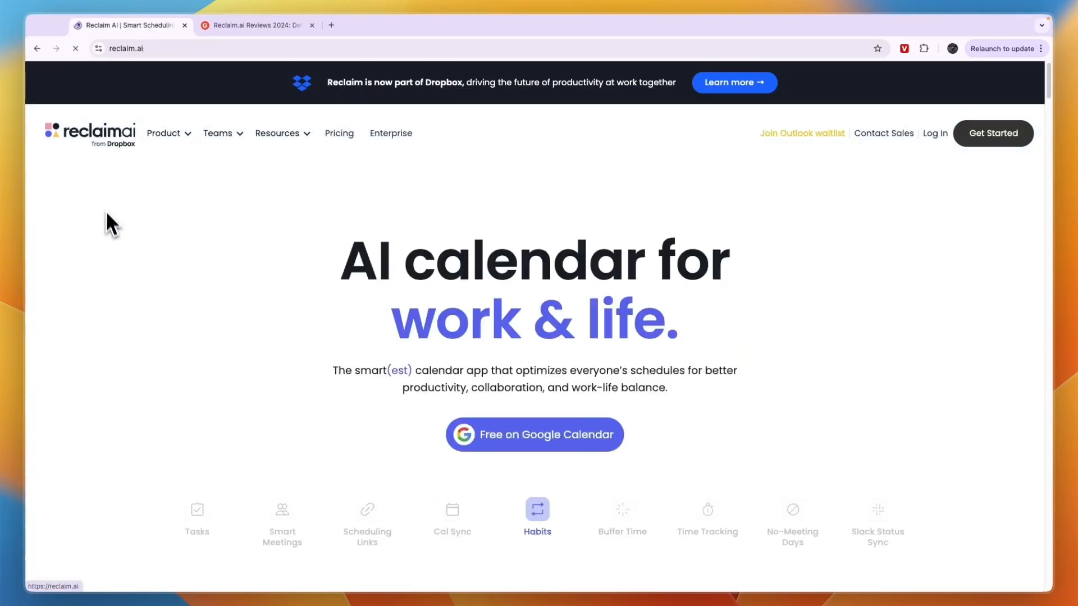
pyautogui.click(339, 133)
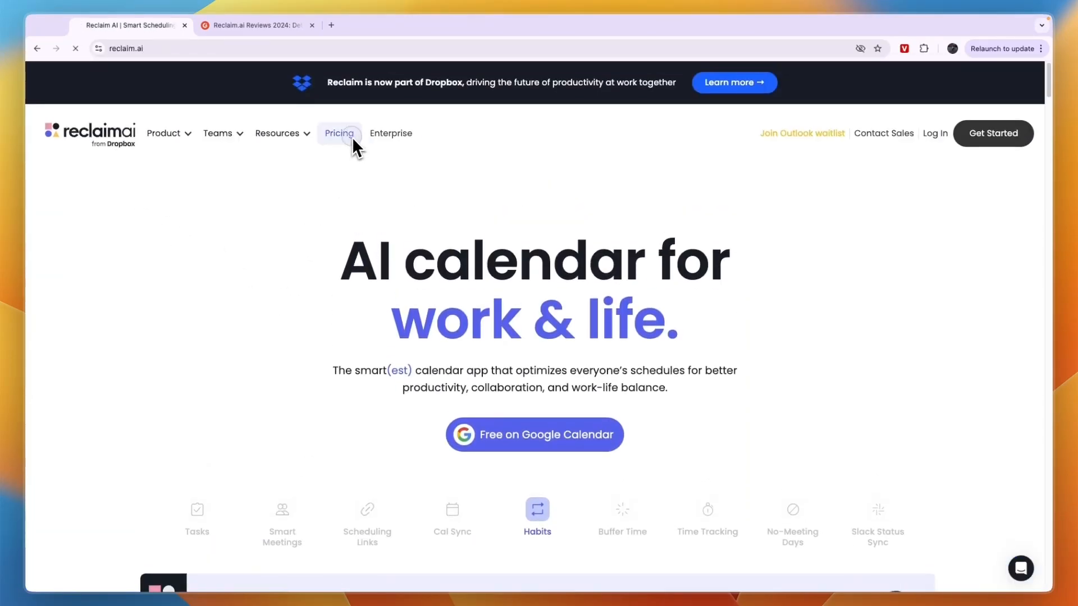
pyautogui.click(339, 133)
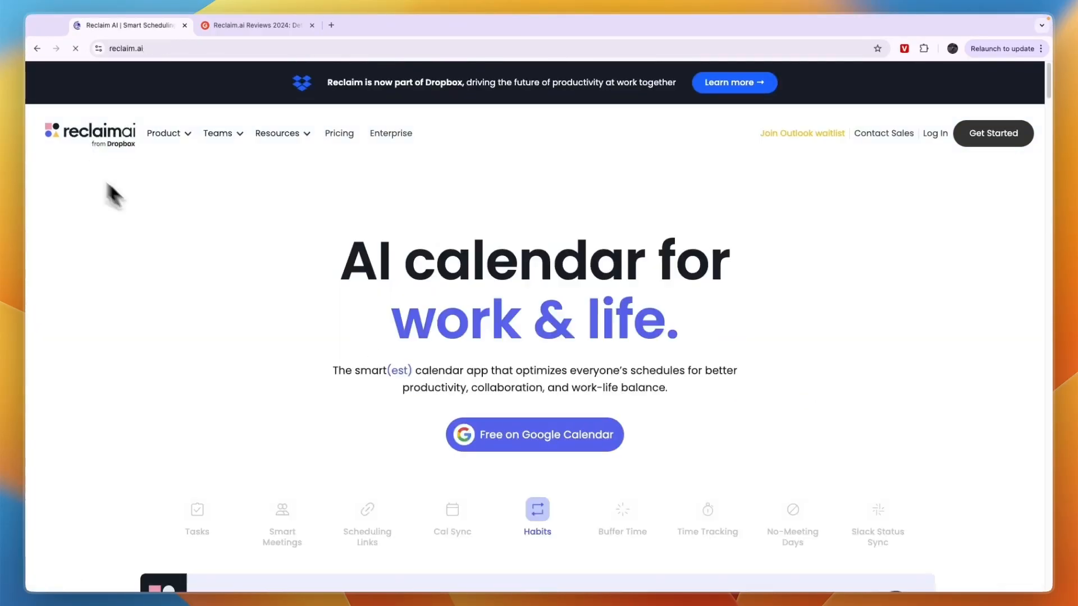
pyautogui.scroll(-3)
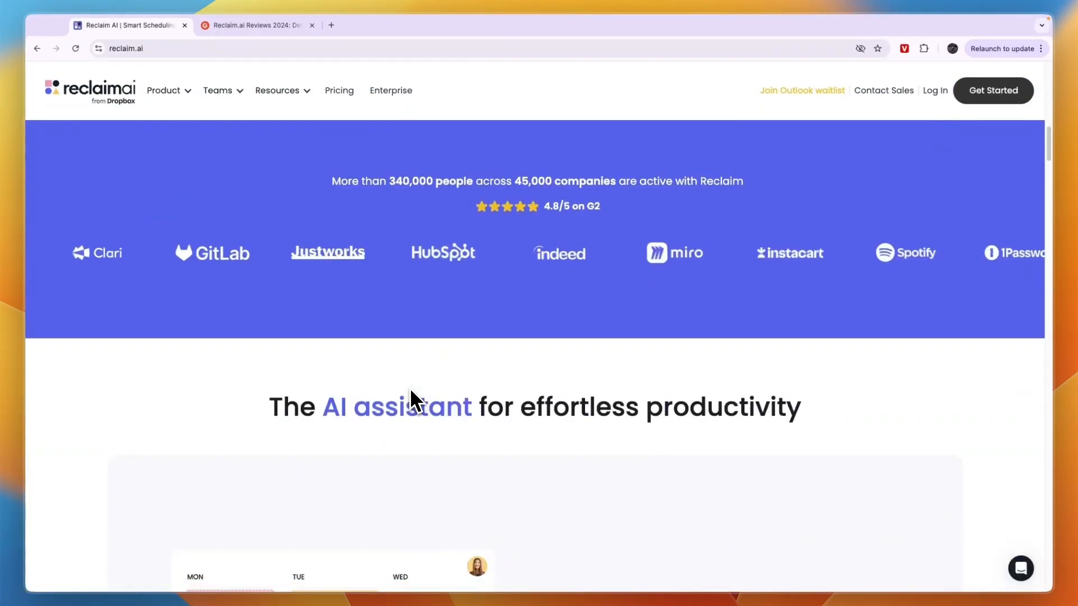
pyautogui.scroll(-3)
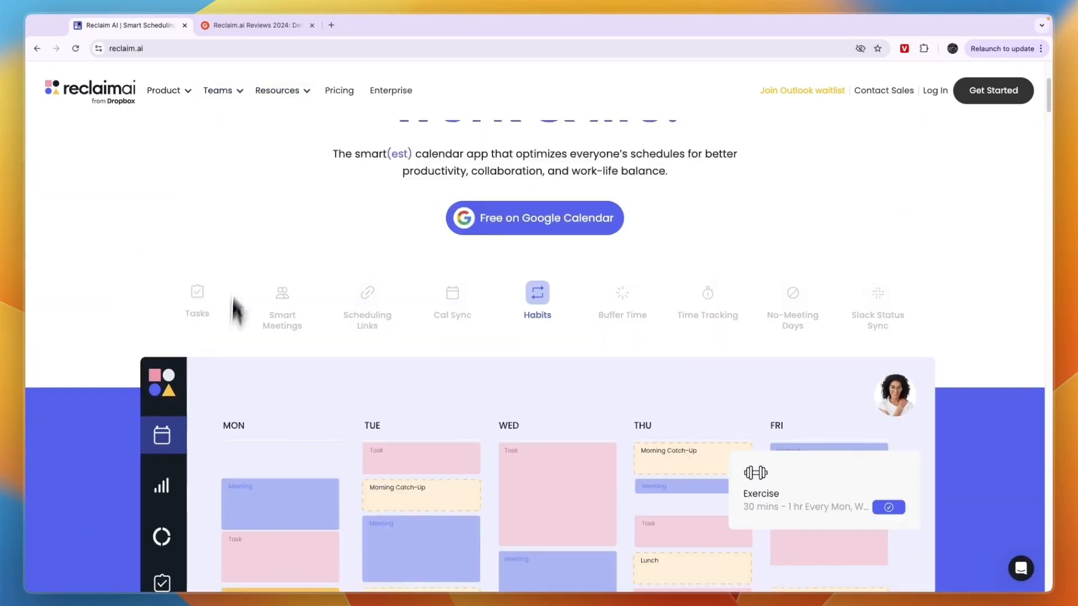
pyautogui.click(255, 25)
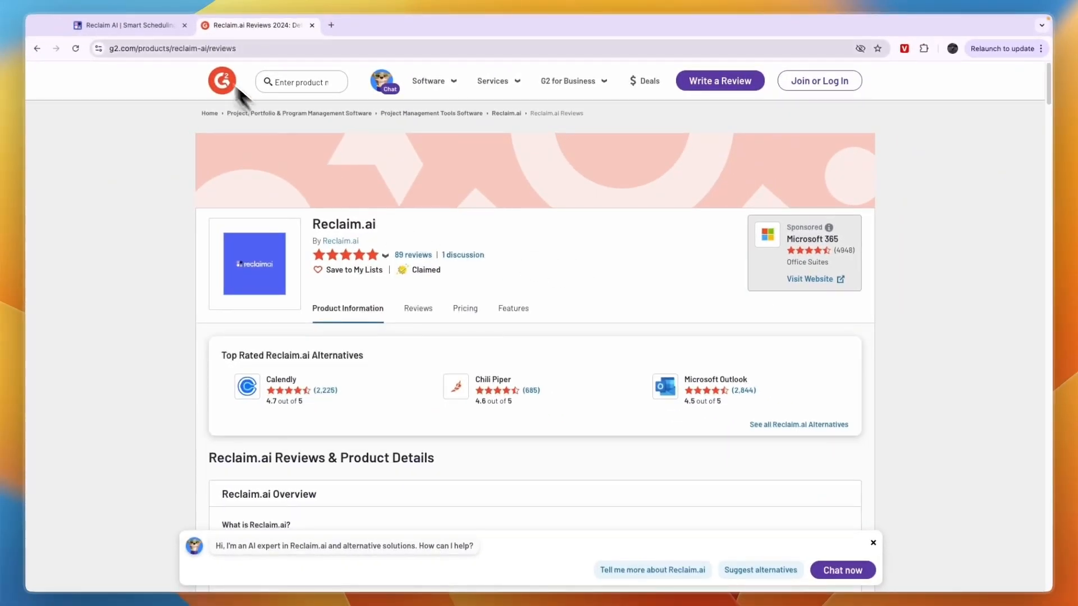
pyautogui.click(127, 25)
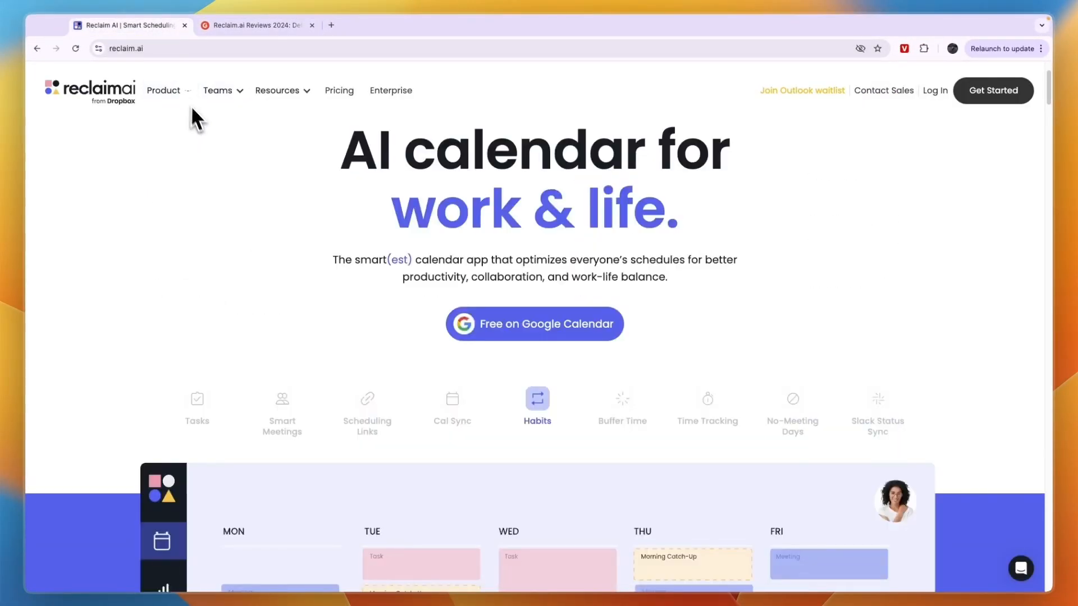